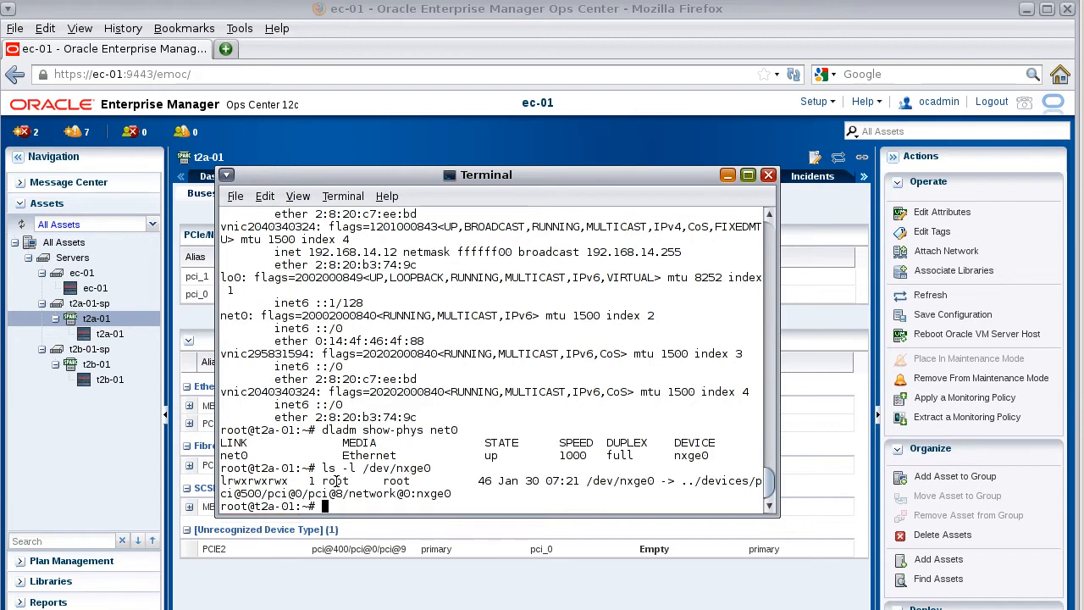
Run 'ldm start-reconf primary' so changes are deferred until the domain reboots
{"action": "type", "text": "ldm"}
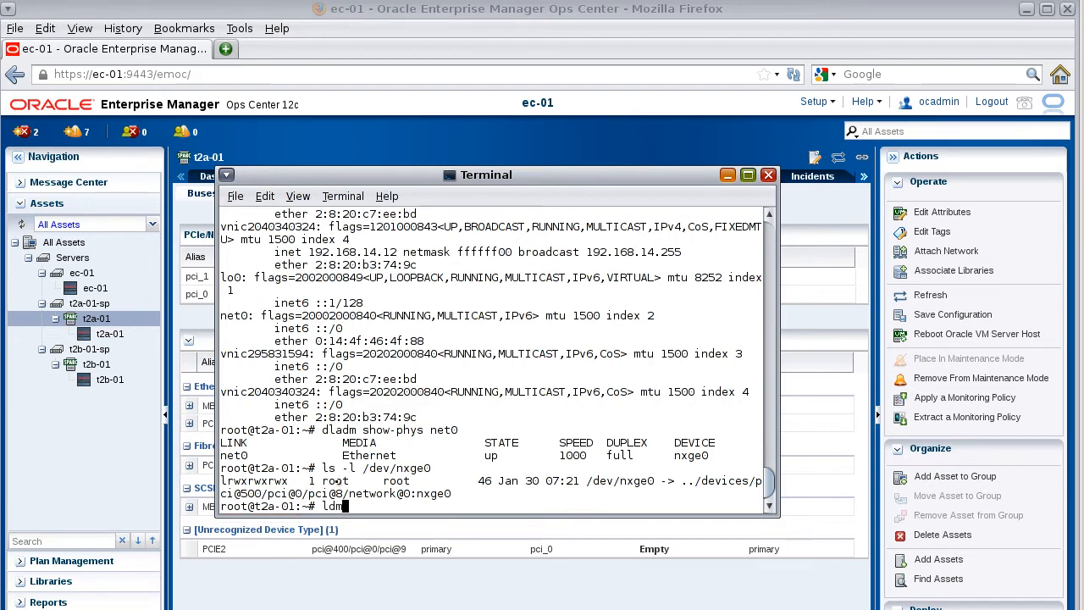
{"action": "type", "text": "start-recon"}
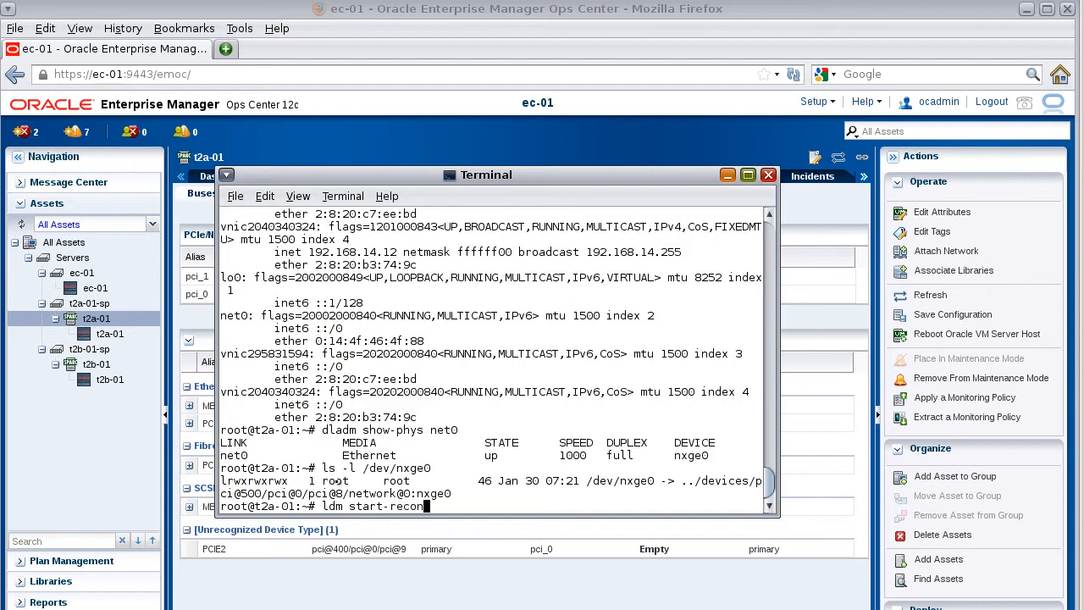
{"action": "type", "text": "f"}
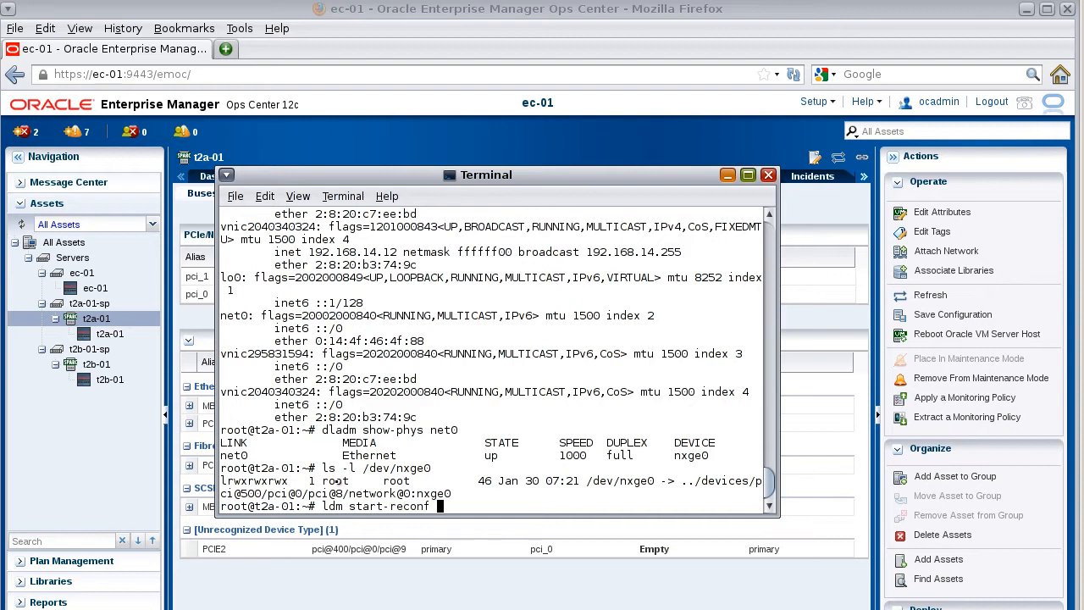
{"action": "type", "text": "primary"}
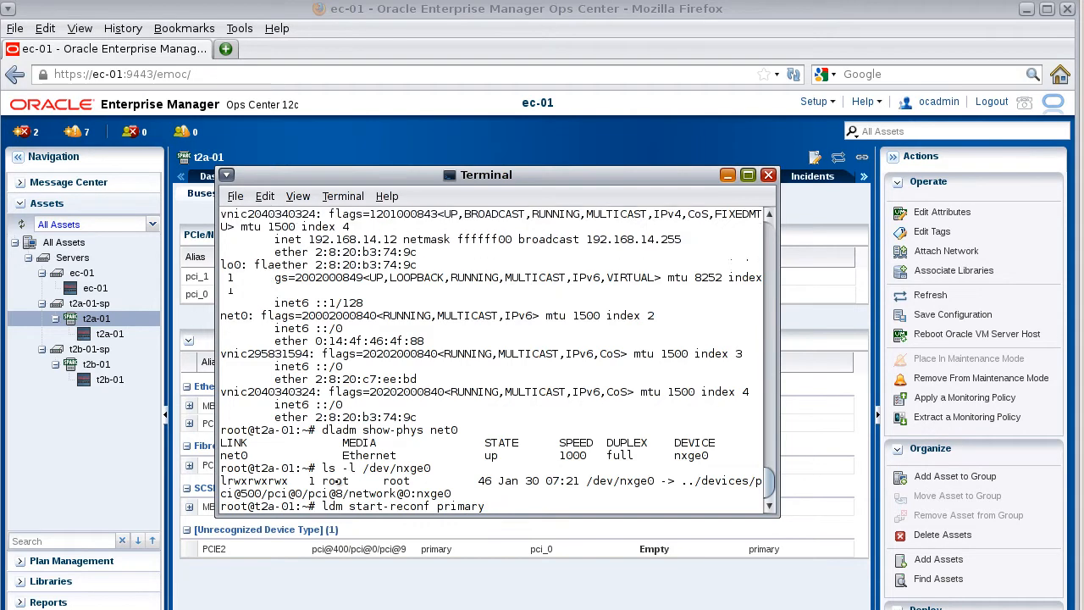
{"action": "key", "text": "Return"}
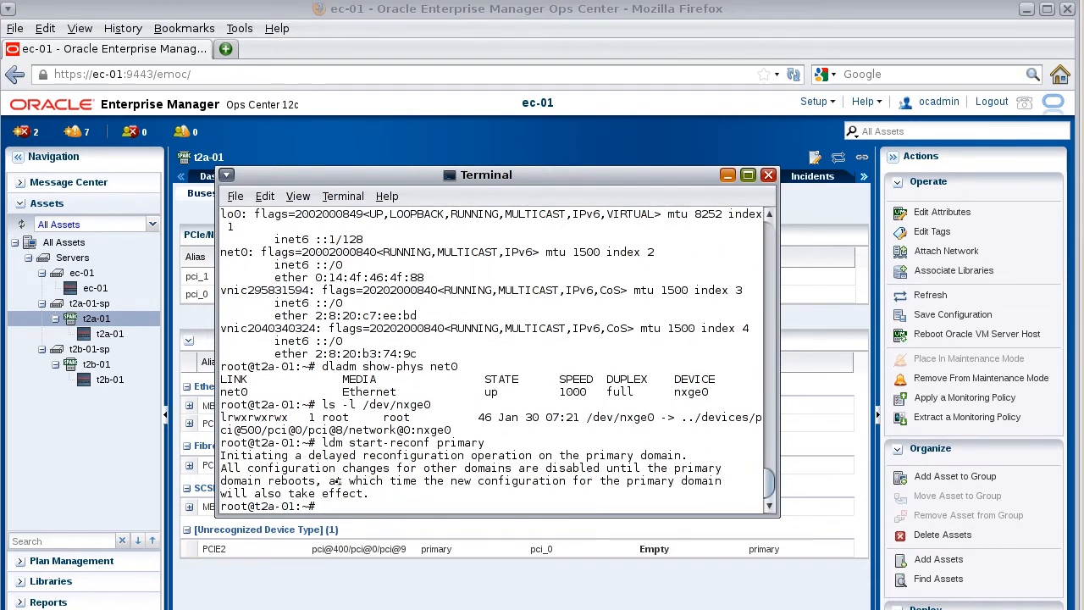
Run 'ldm set-io iov=on pci_0' to turn on I/O virtualization for the pci_0 bus
{"action": "type", "text": "ldm"}
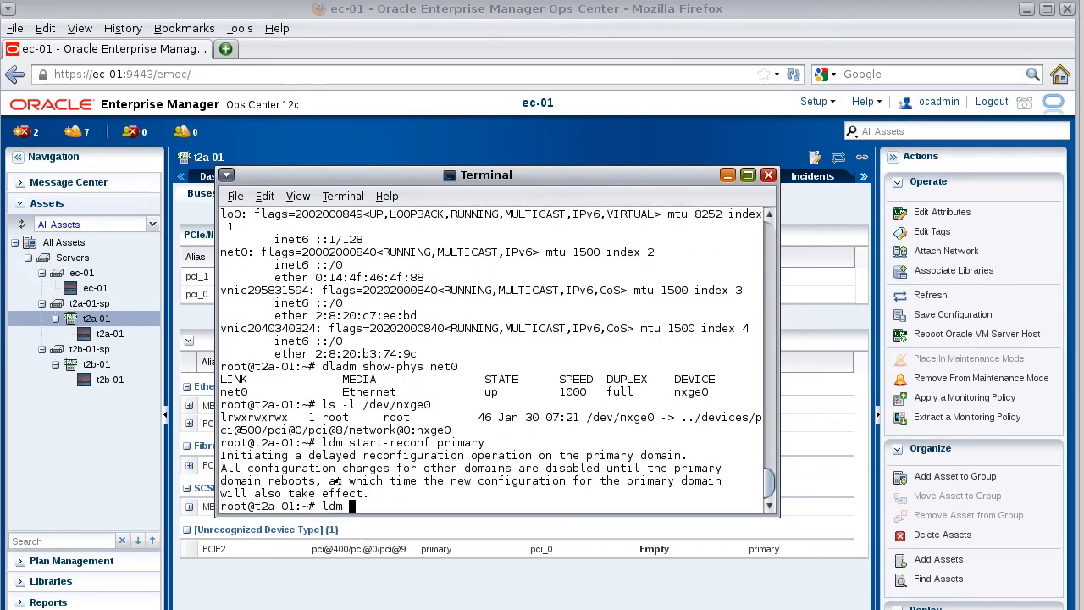
{"action": "type", "text": "set-io"}
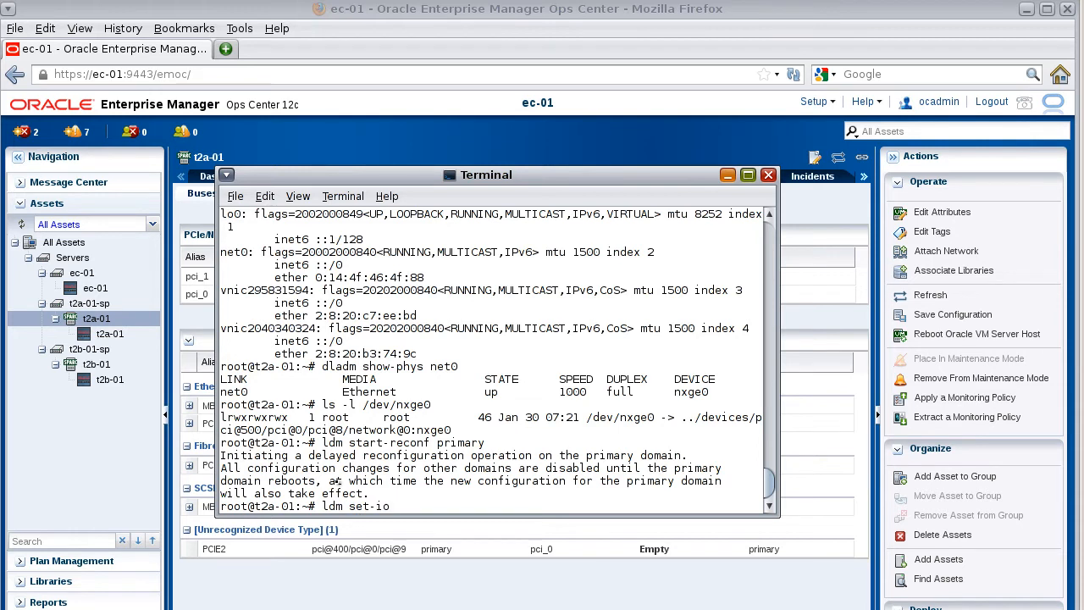
{"action": "type", "text": "iov="}
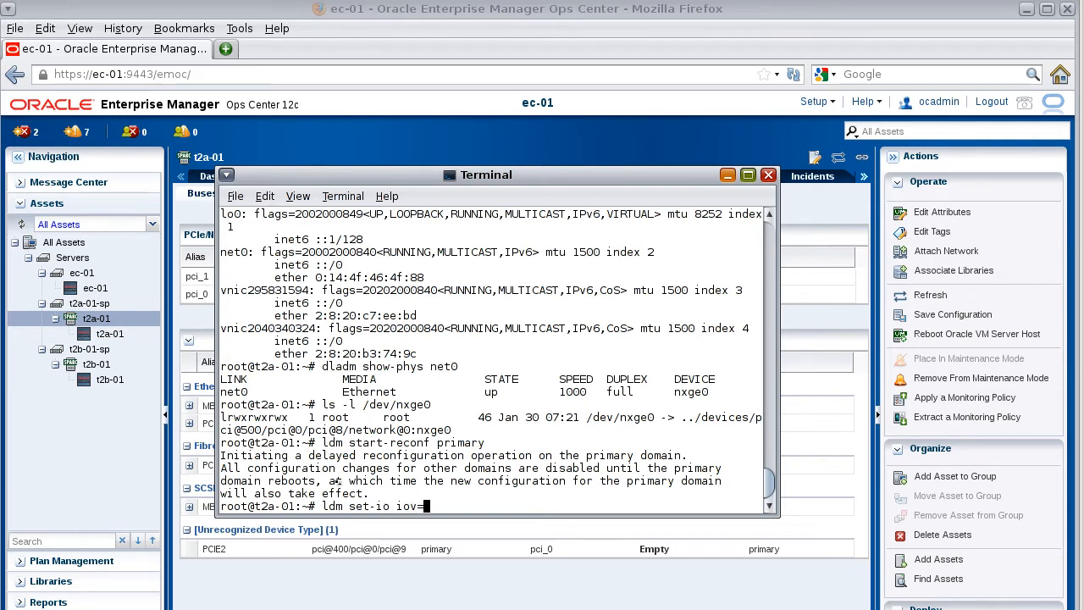
{"action": "type", "text": "on"}
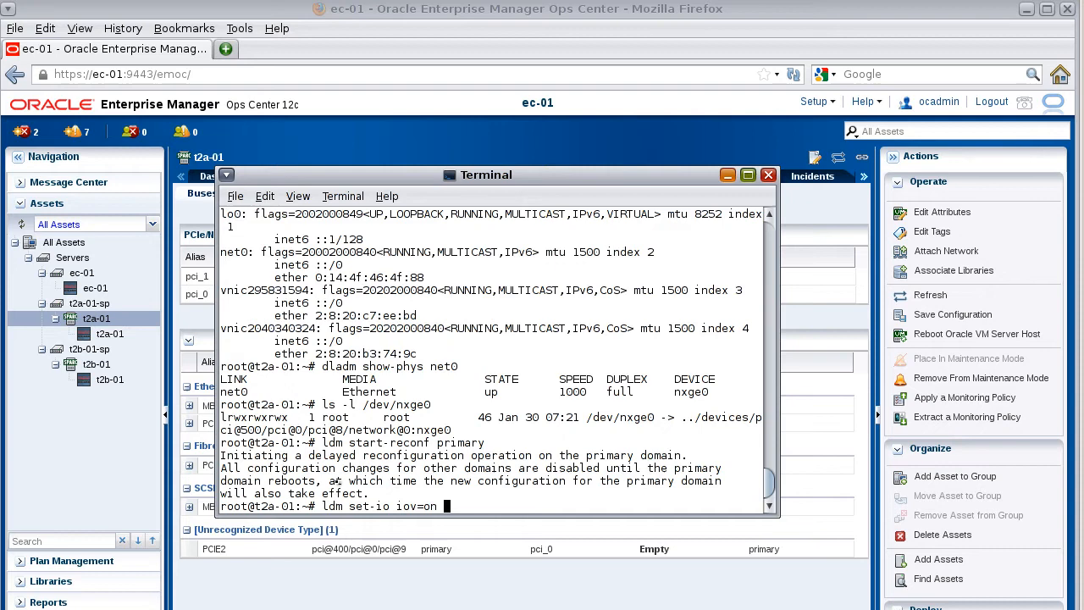
{"action": "type", "text": "pci_0"}
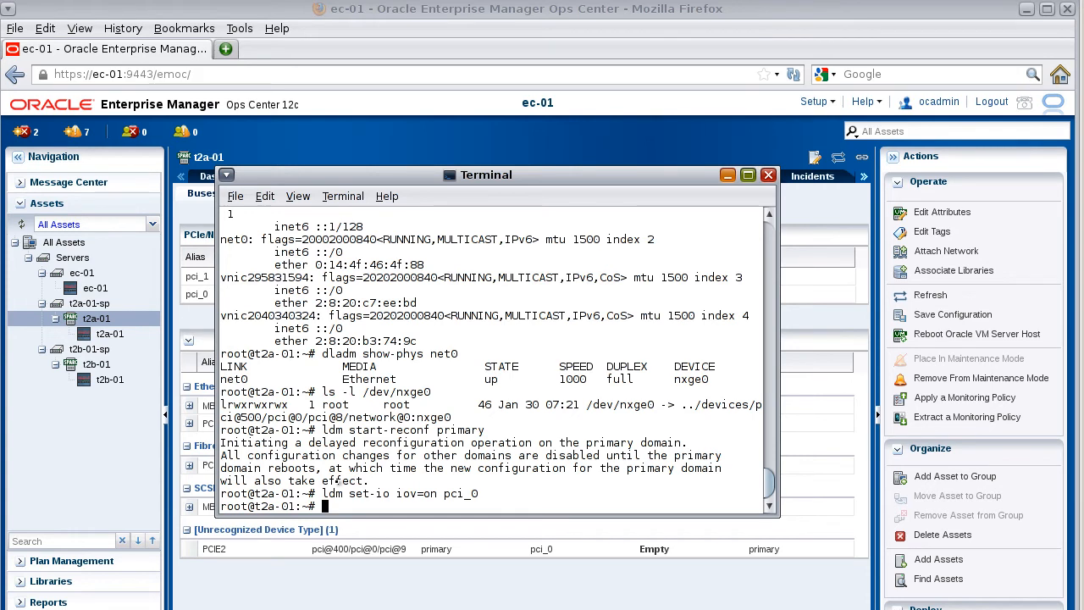
Run 'ldm remove-io PCIE1 primary' so the PCIE1 slot leaves the primary domain
{"action": "type", "text": "ldm"}
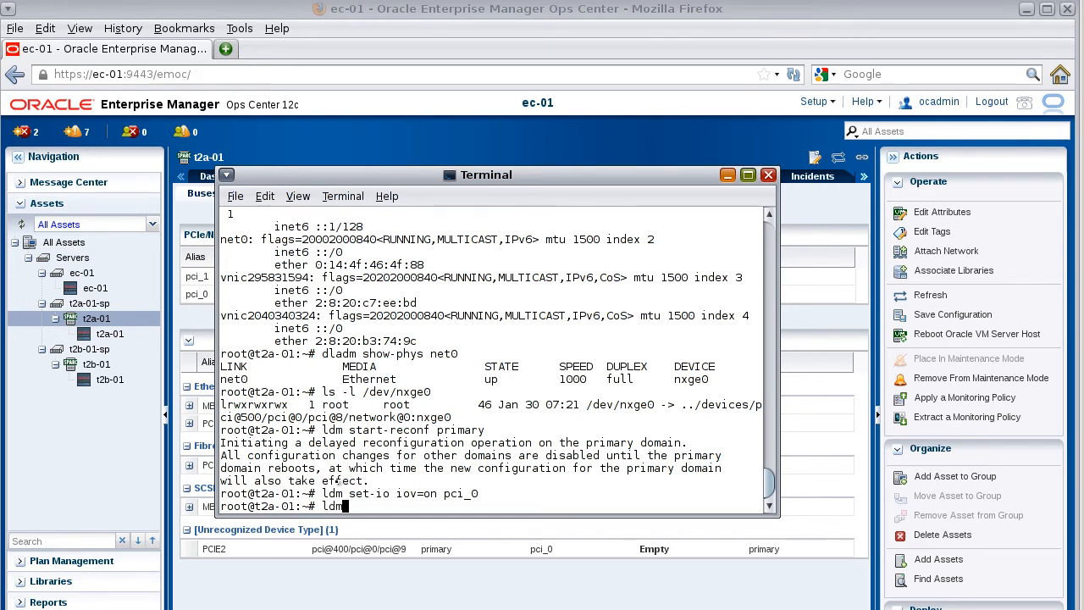
{"action": "type", "text": "remove-io"}
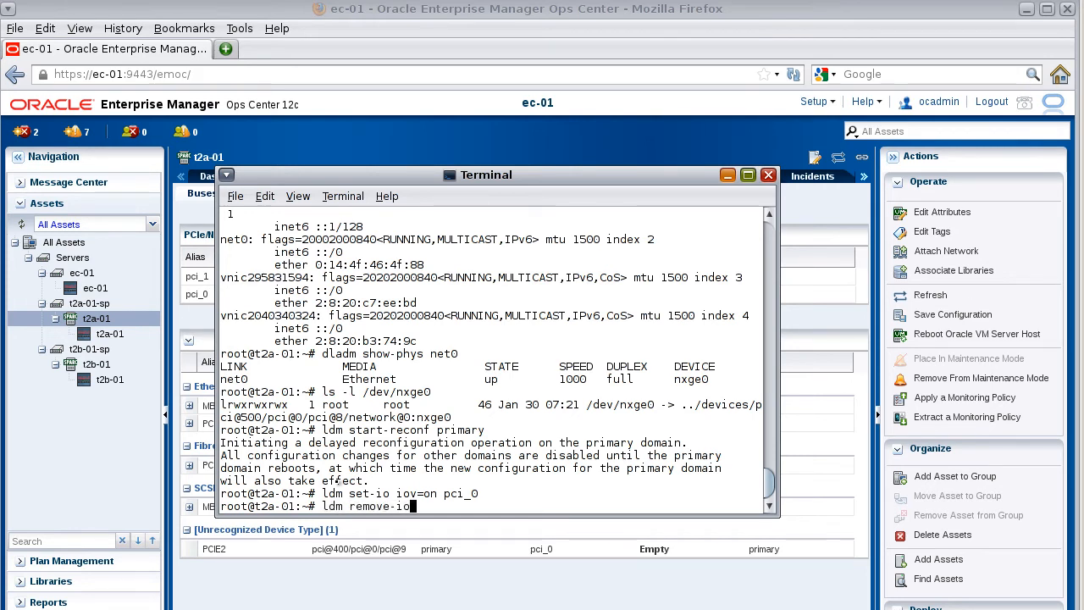
{"action": "type", "text": "PCIE1"}
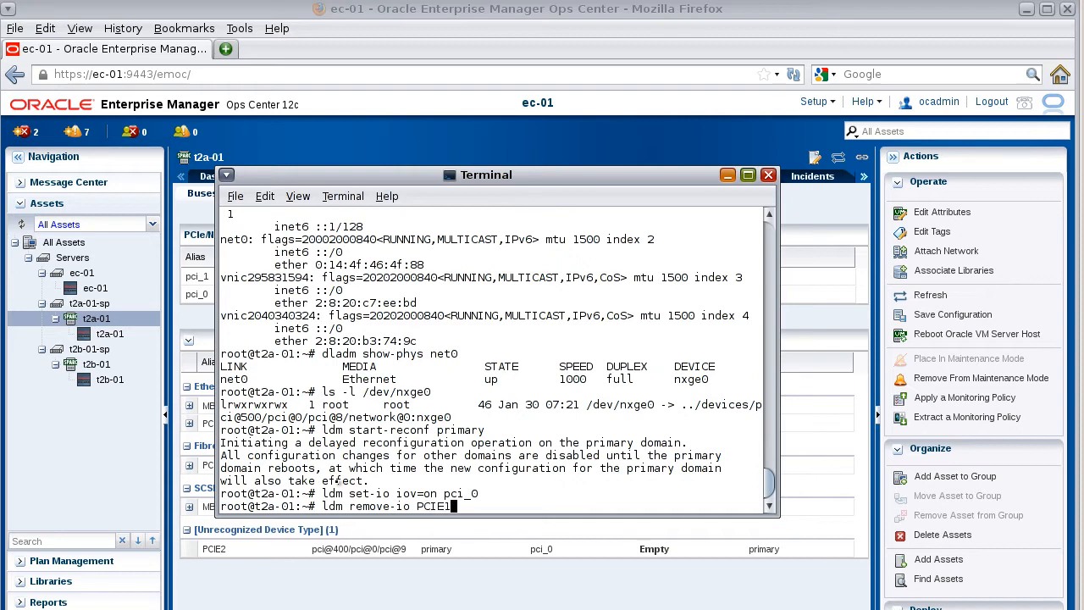
{"action": "type", "text": "primary"}
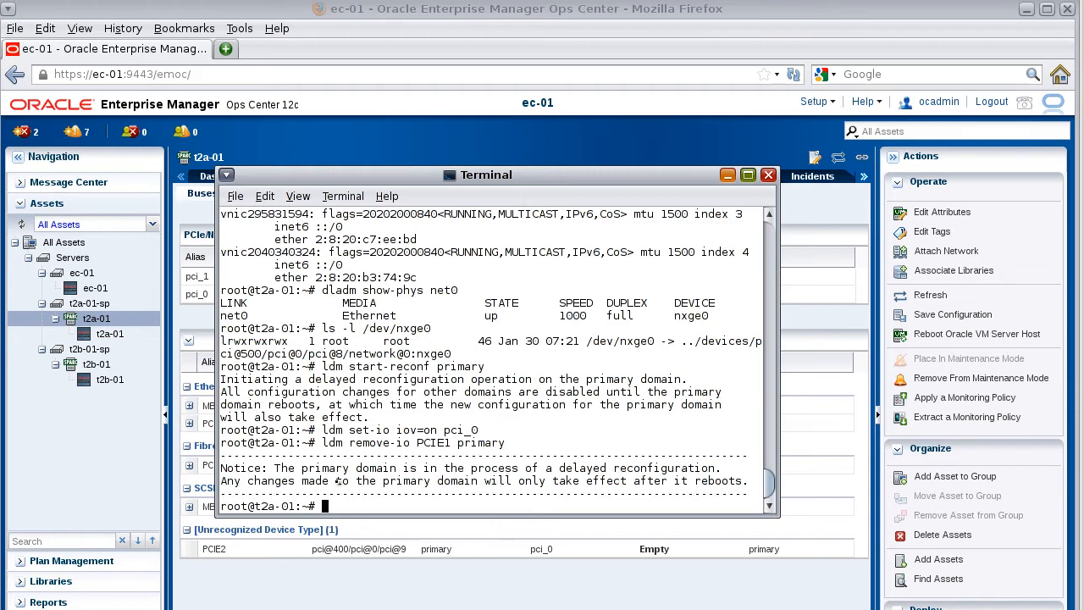
Reboot the primary domain with 'shutdown -i6 -g0 -y'
{"action": "type", "text": "shu"}
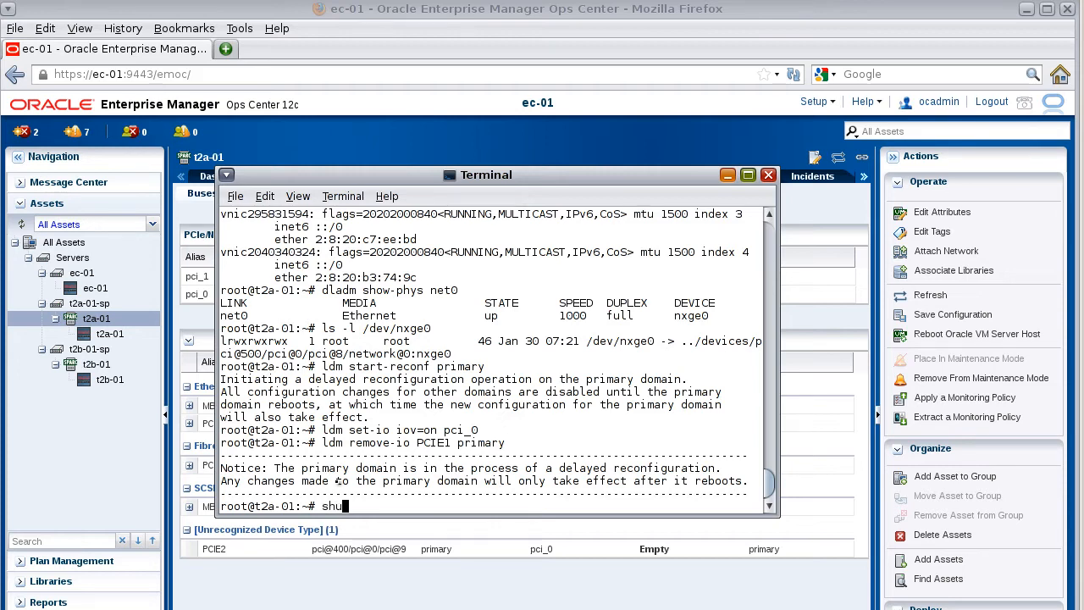
{"action": "type", "text": "tdown"}
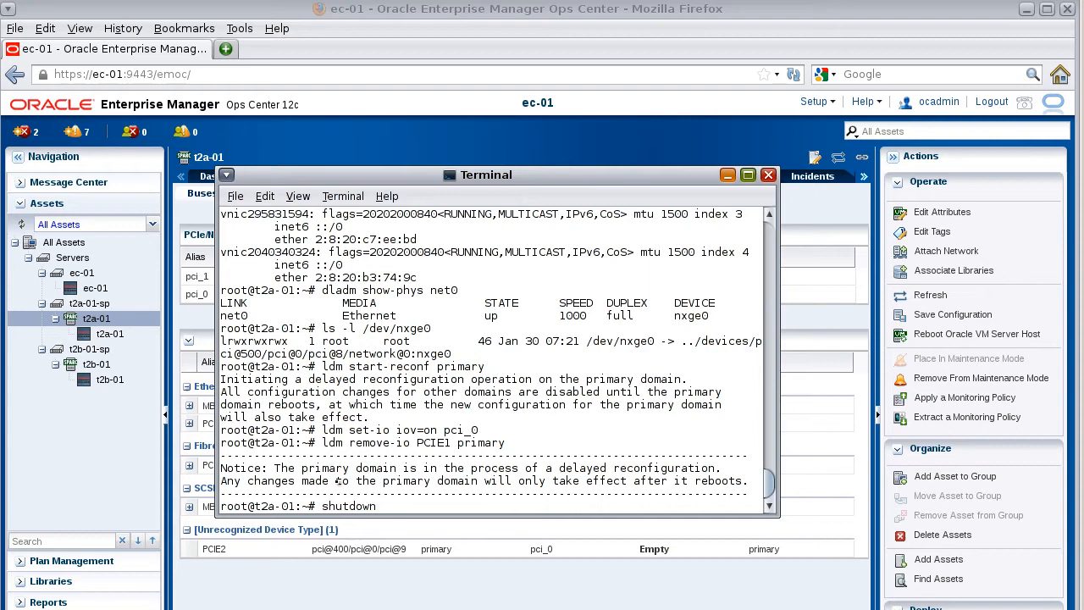
{"action": "type", "text": "-i6"}
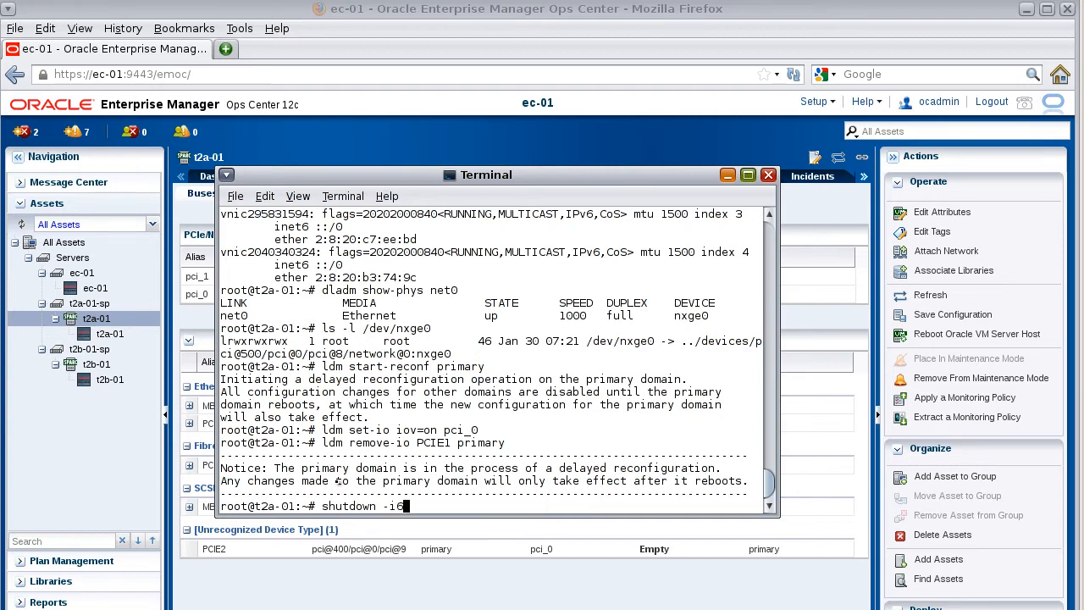
{"action": "type", "text": "-g0"}
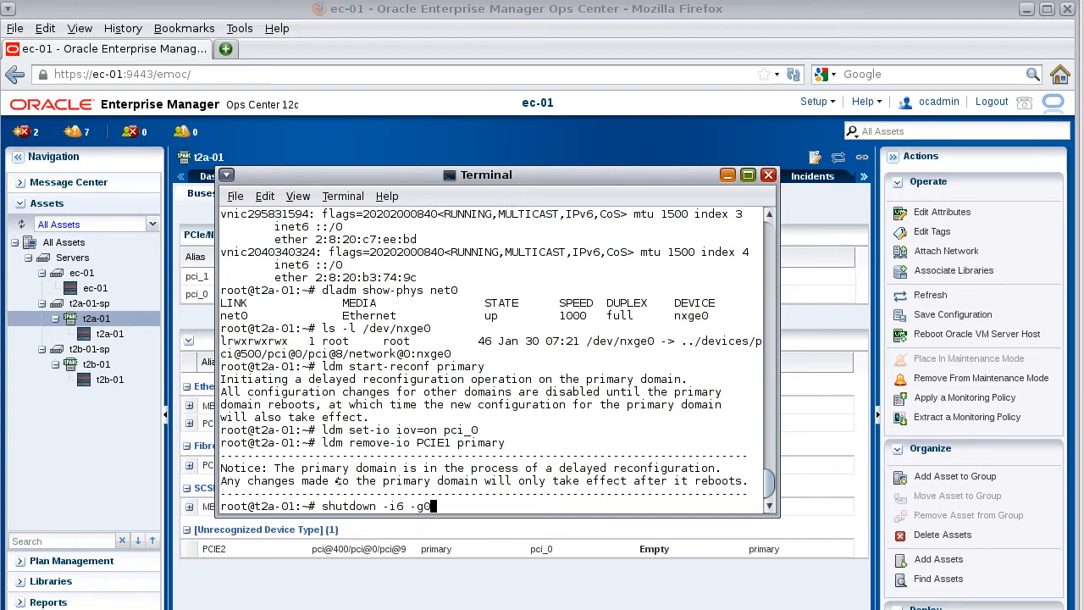
{"action": "type", "text": "-y"}
{"action": "type", "text": "ldm"}
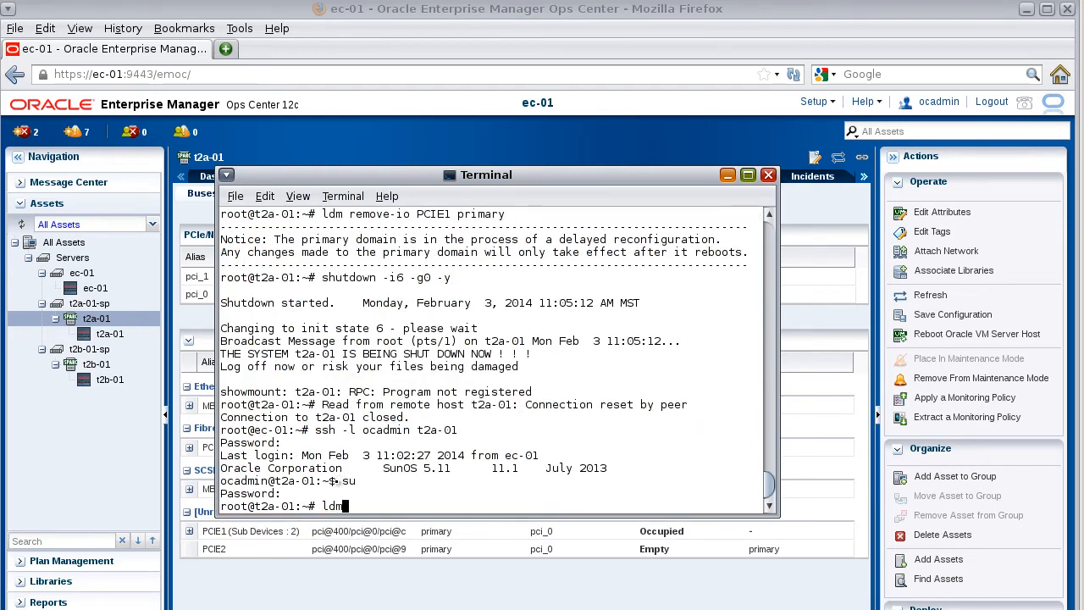
List I/O devices showing pci_0 with IOV and PCIE1 unassigned, then surface Ops Center's I/O Resources
{"action": "type", "text": "list-io"}
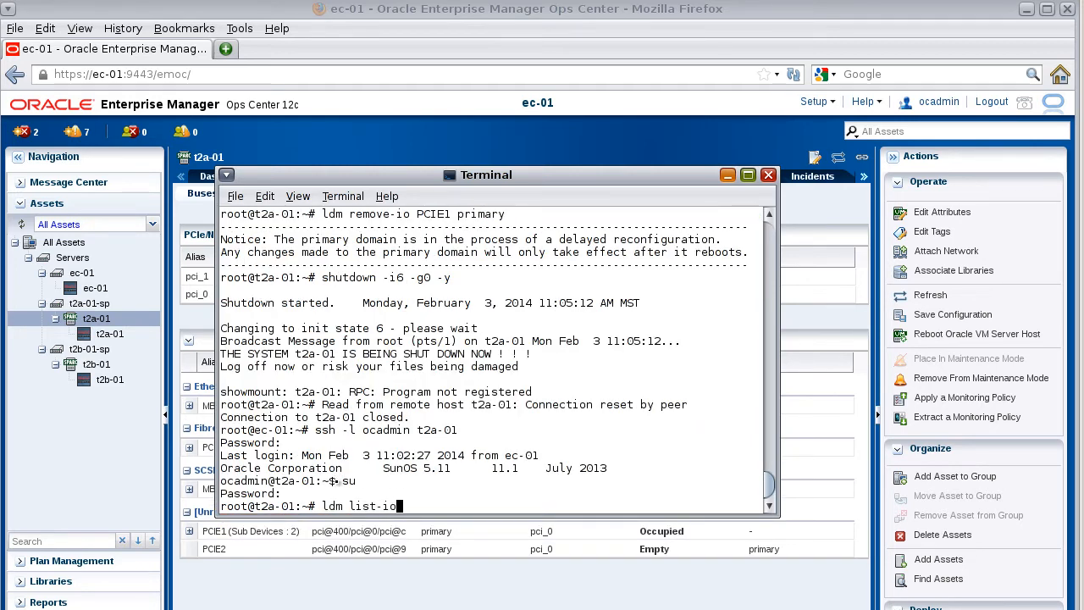
{"action": "key", "text": "Return"}
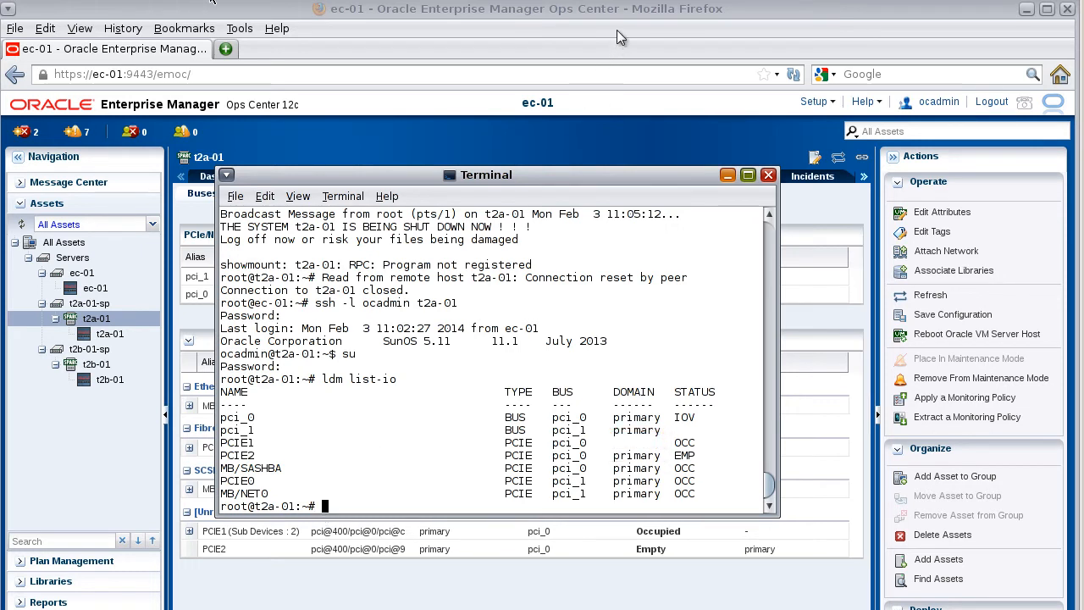
{"action": "left_click", "coordinate": [768, 174]}
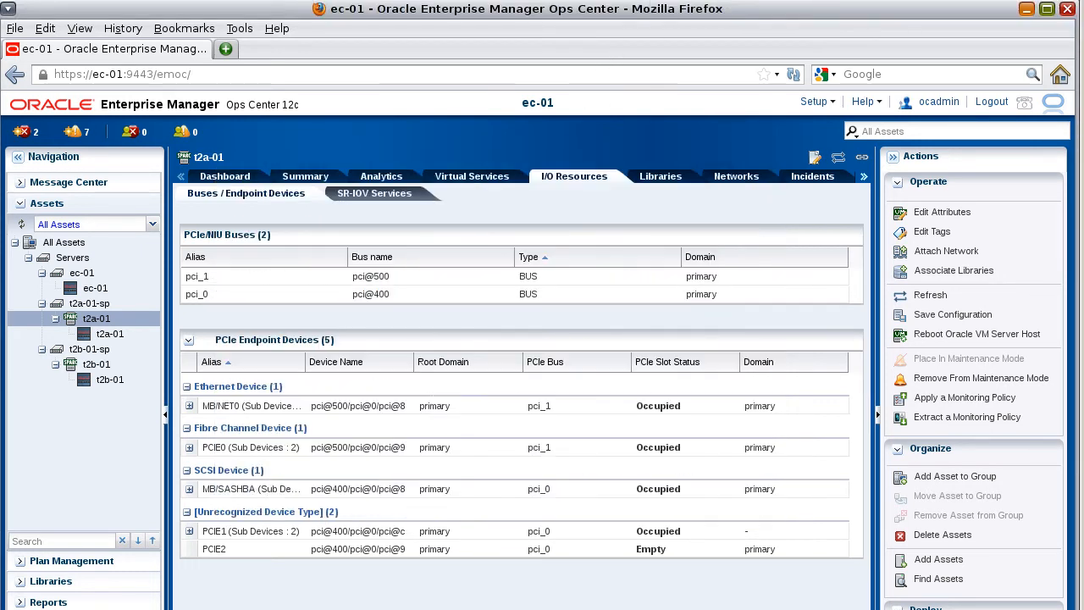